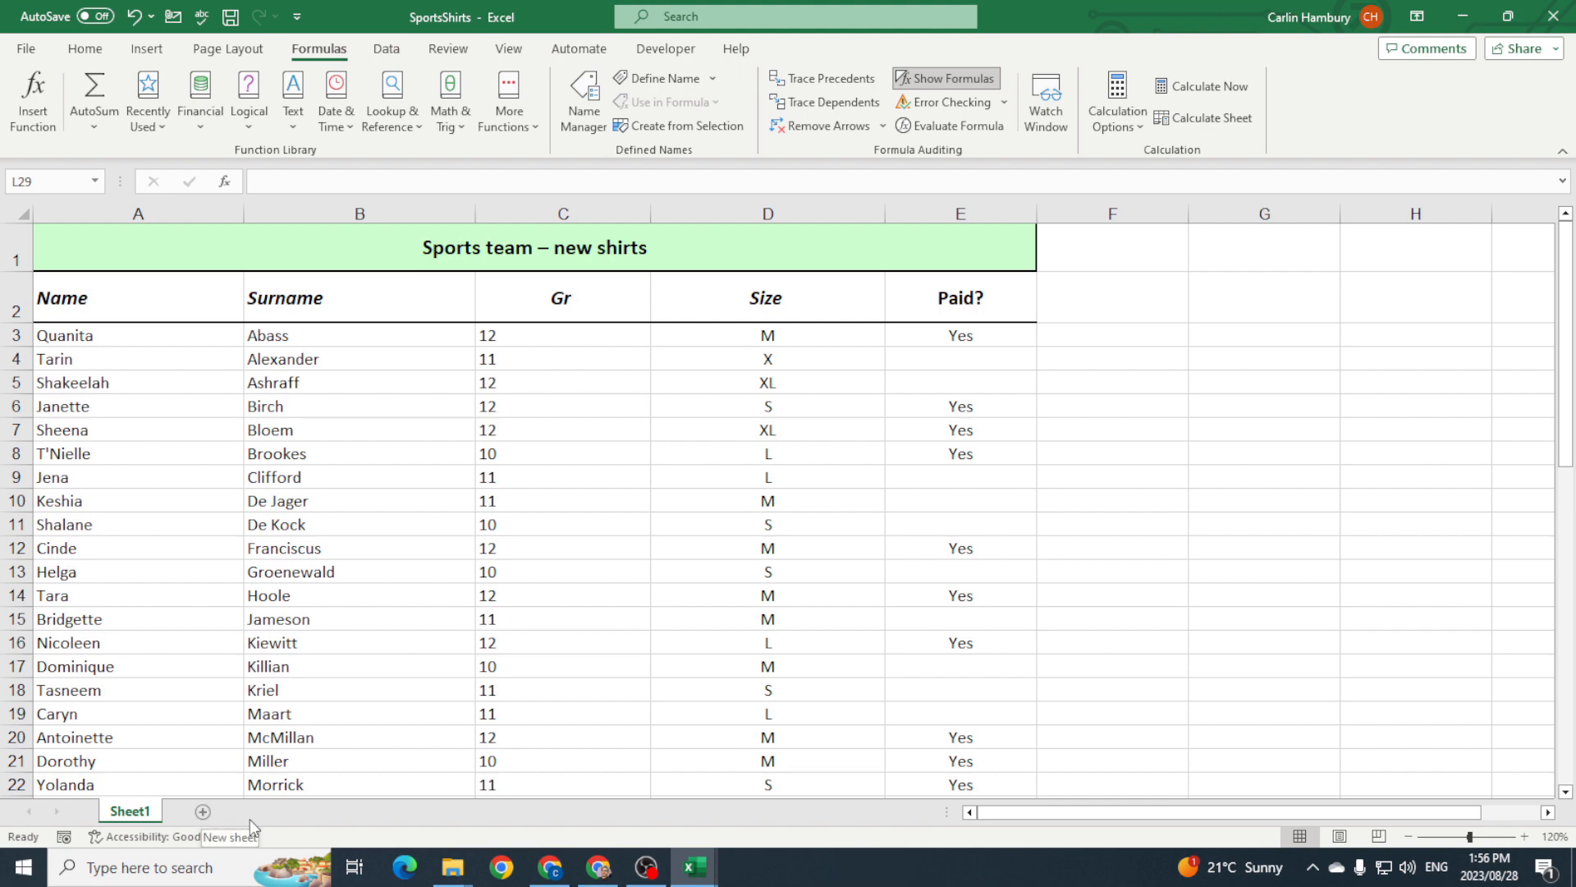
# - Add four blank worksheets, Sheet2 through Sheet5, after the Sports team shirts sheet
pyautogui.click(202, 811)
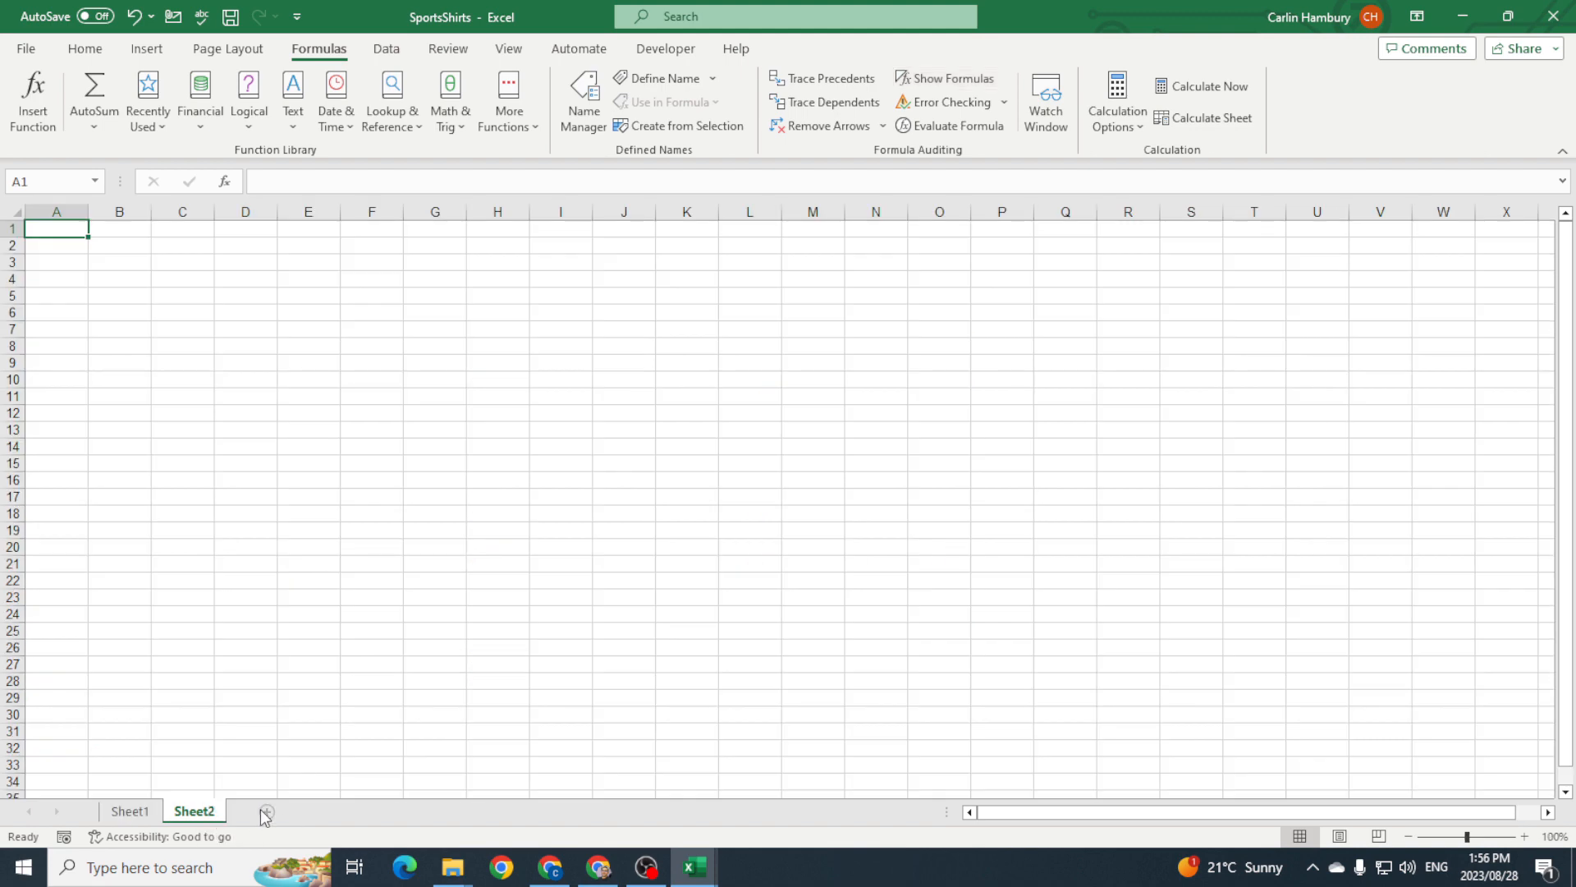
pyautogui.click(264, 811)
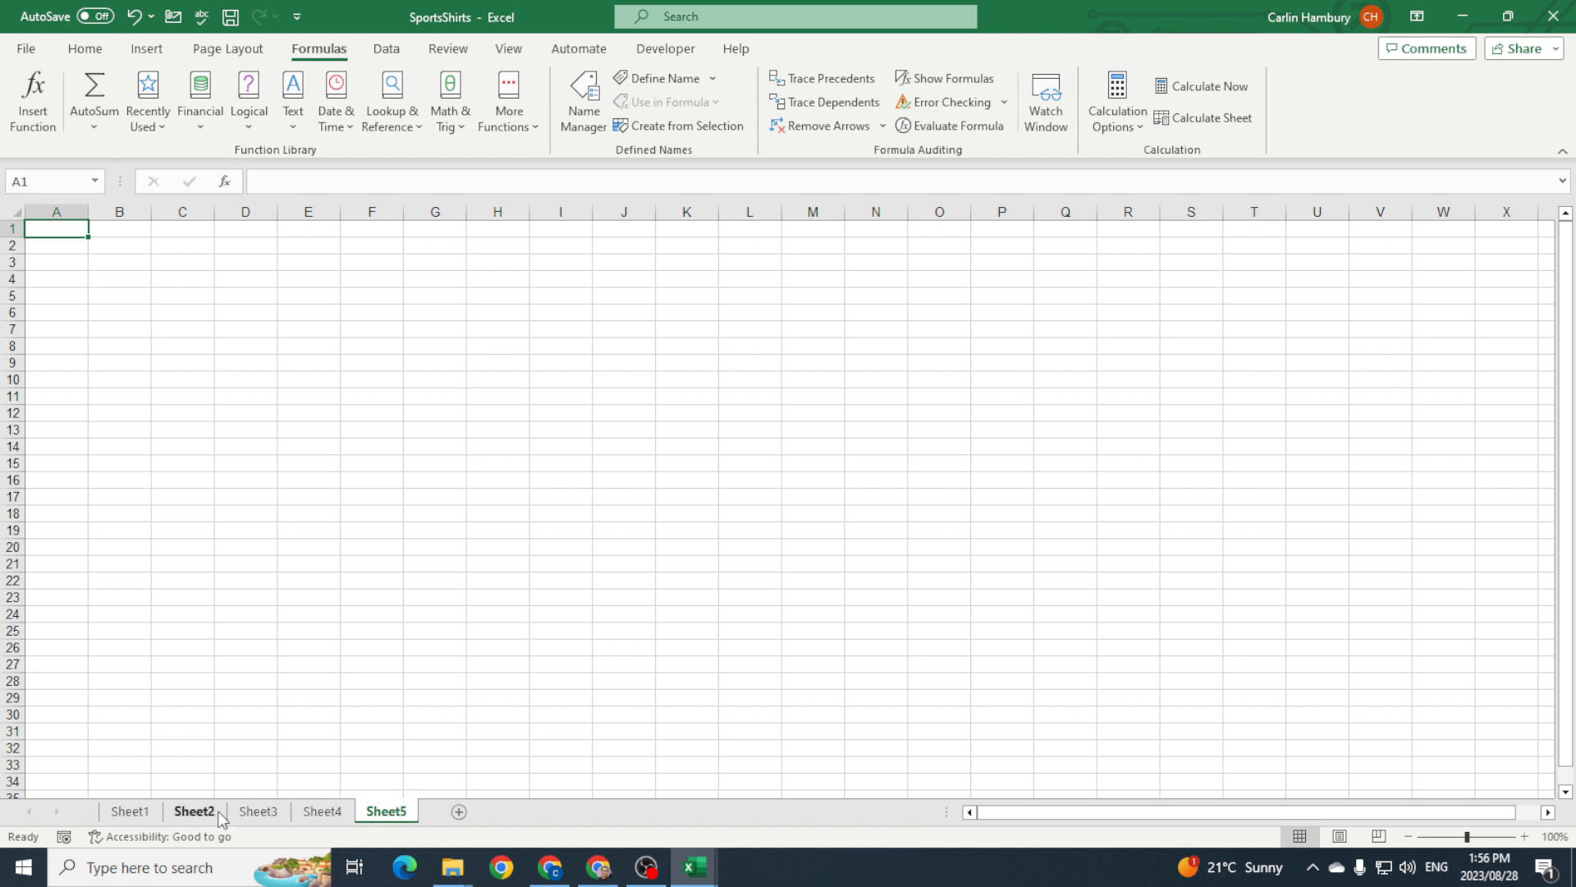
pyautogui.moveTo(211, 814)
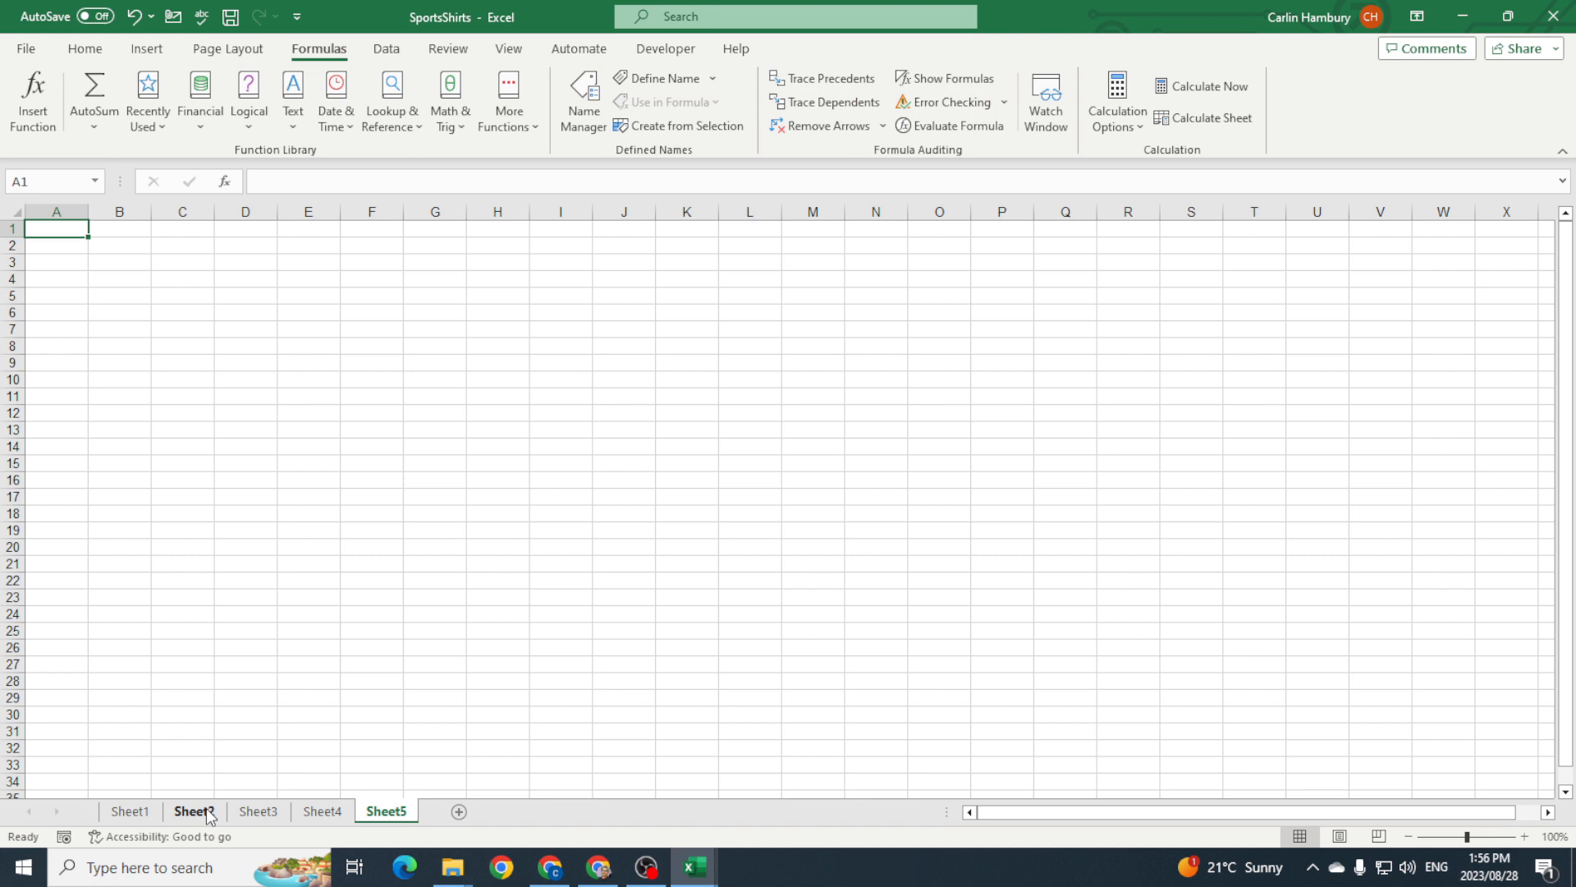
# - Select the Sheet2, Sheet3, Sheet4 and Sheet5 tabs together as one group
pyautogui.click(193, 811)
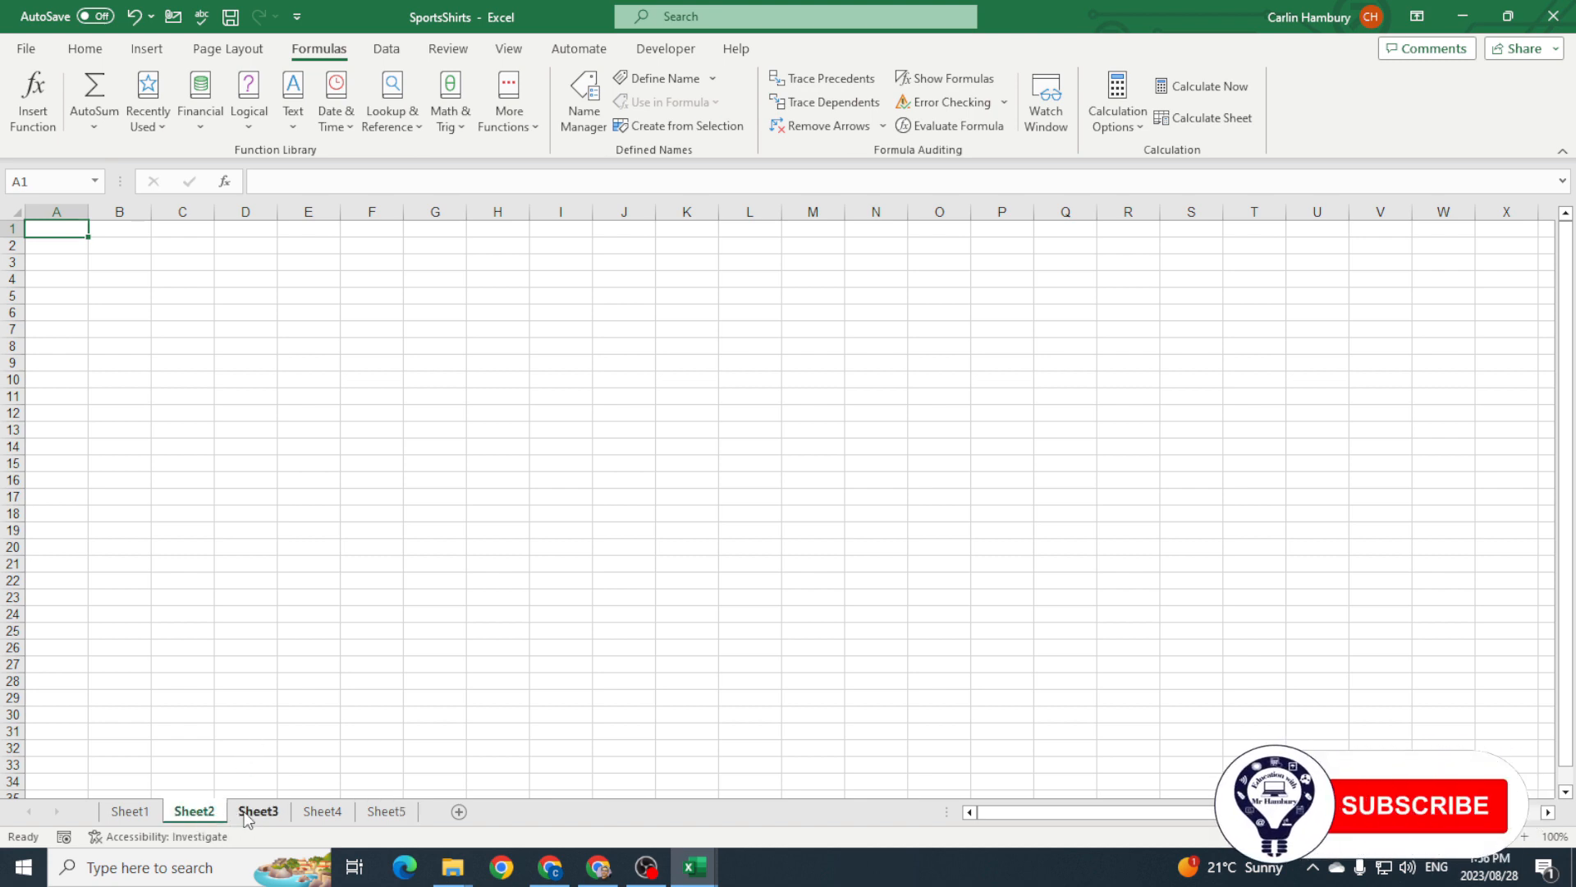
pyautogui.click(386, 811)
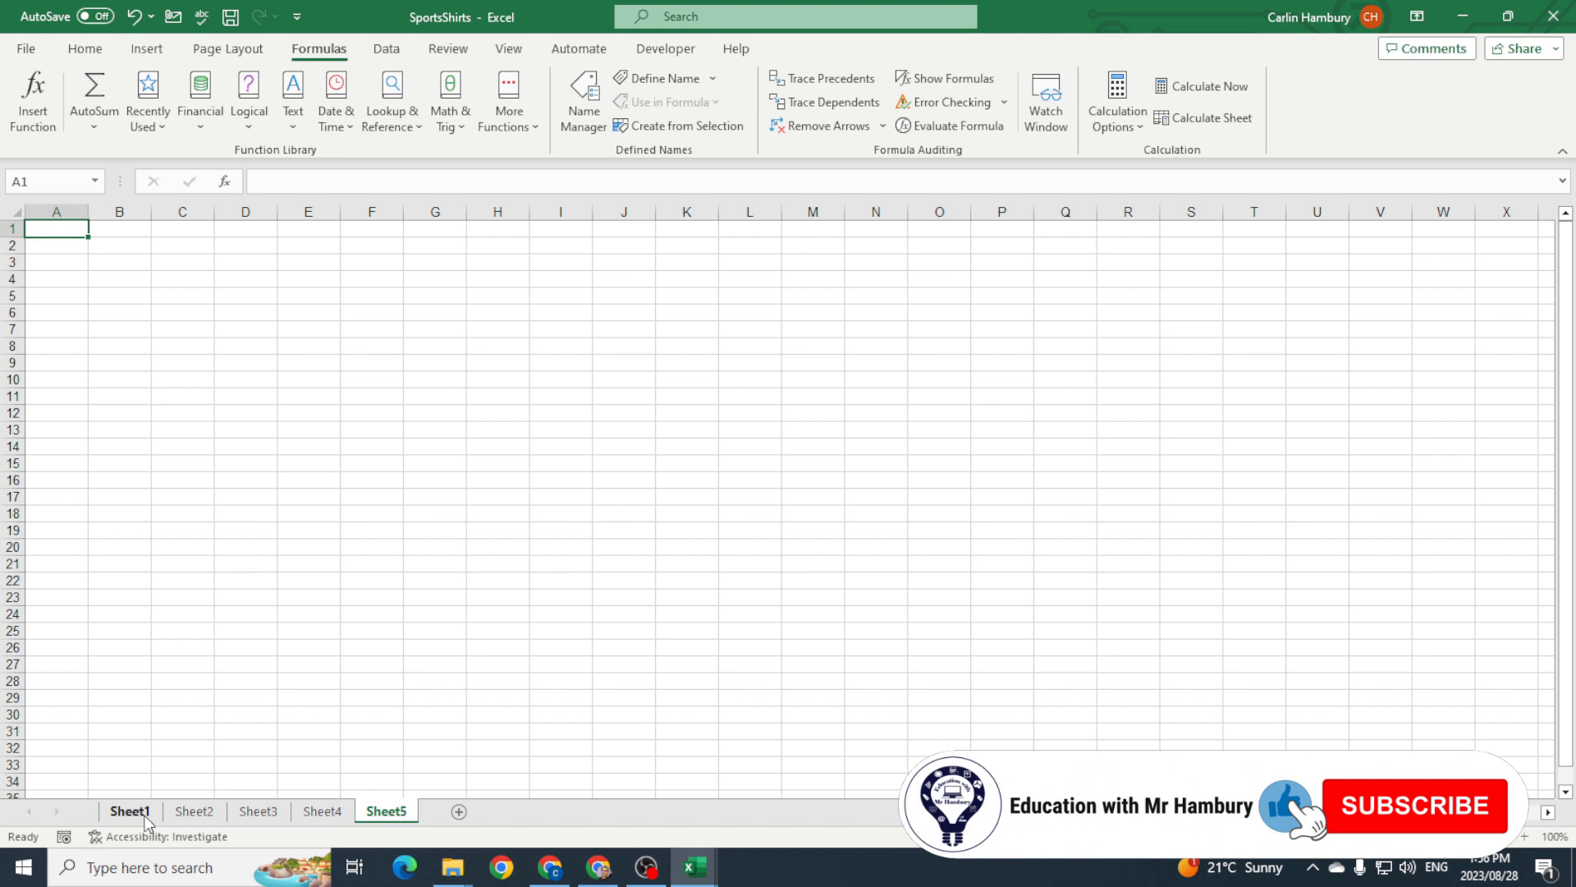
pyautogui.click(193, 811)
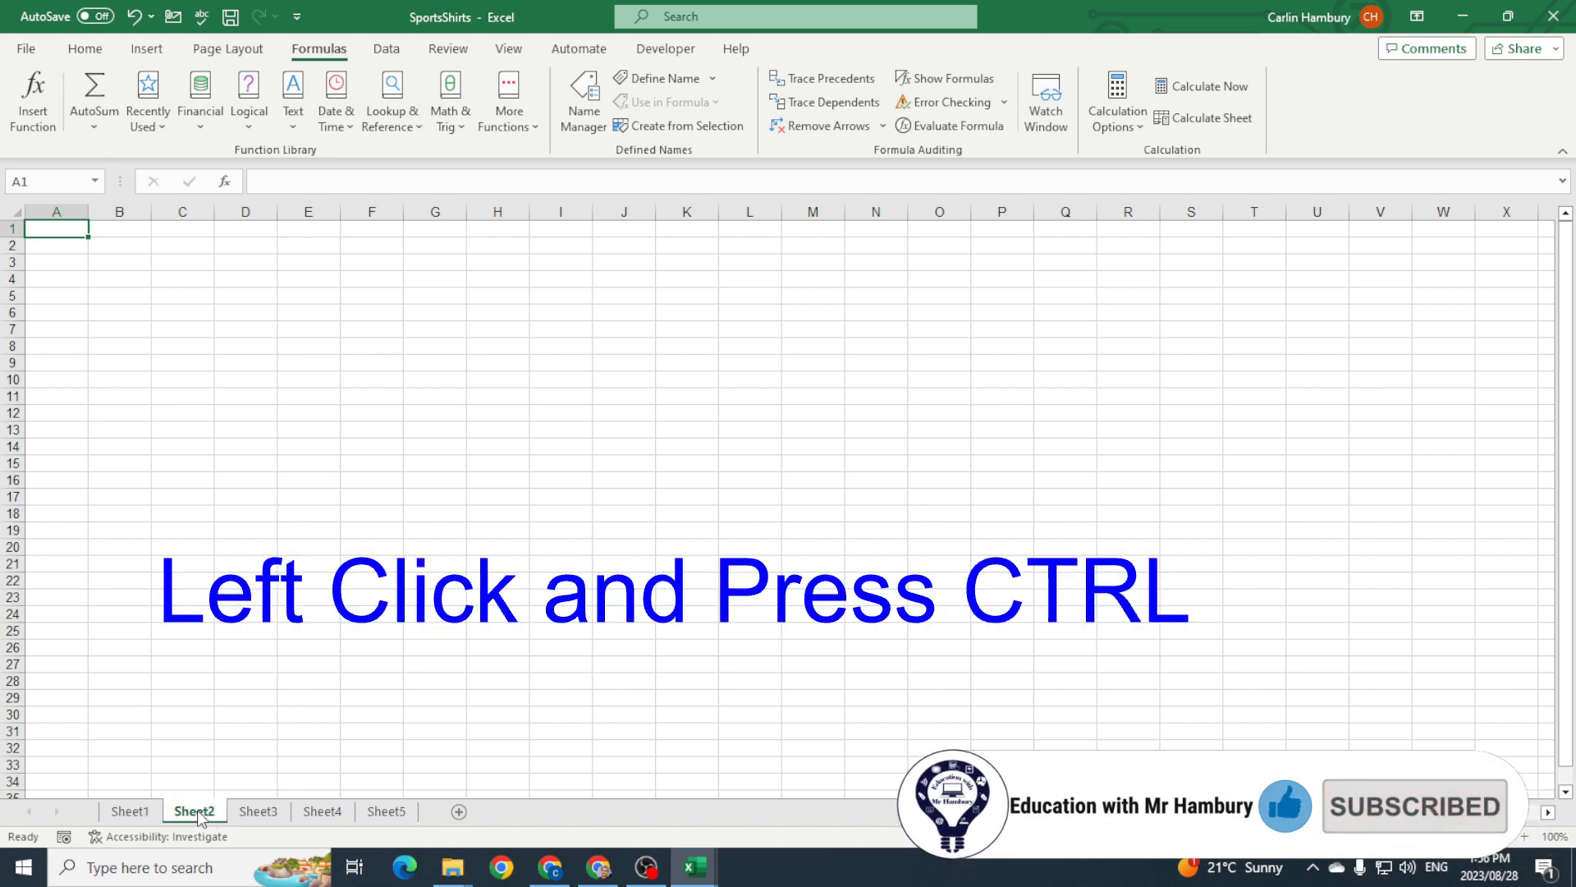
pyautogui.click(322, 811)
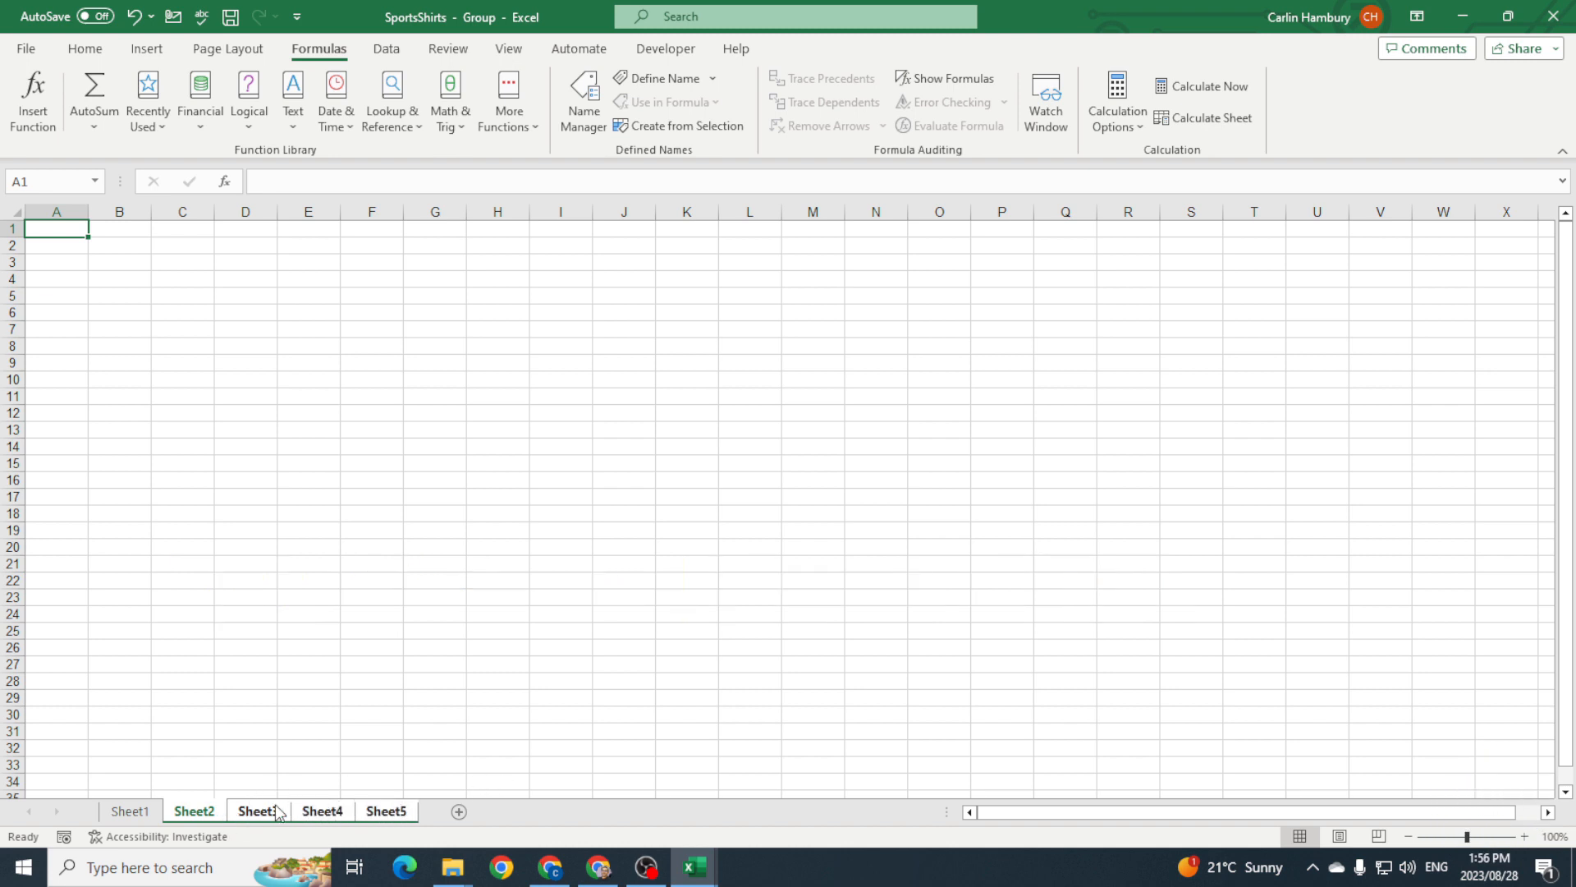
# - Enter 'My name is MR H' in C5 with a larger font, then deselect
pyautogui.click(182, 296)
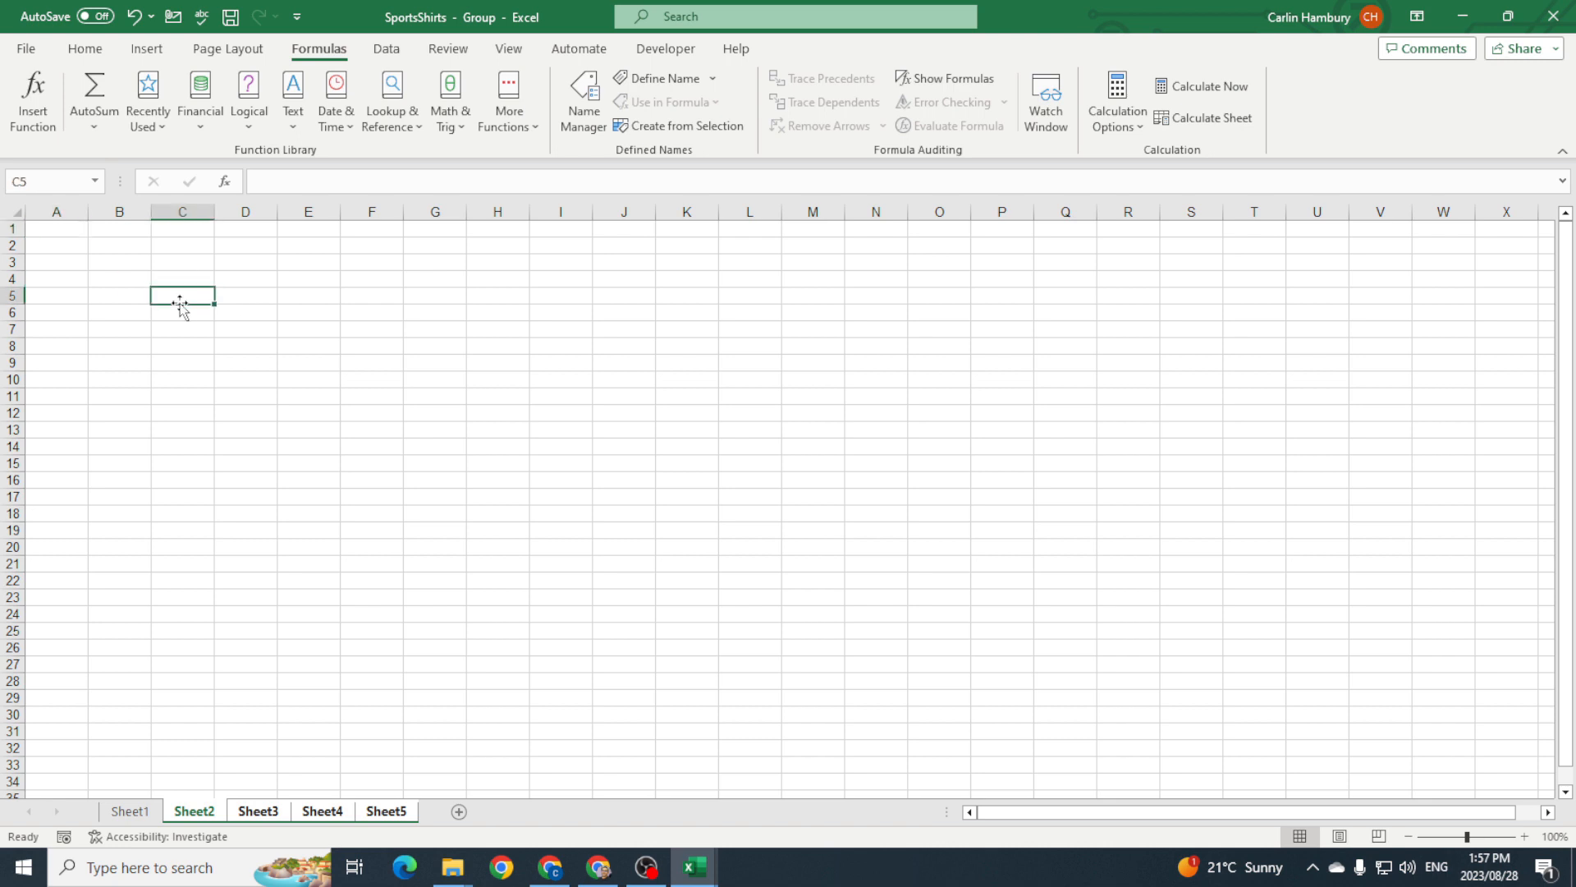
pyautogui.write('My name')
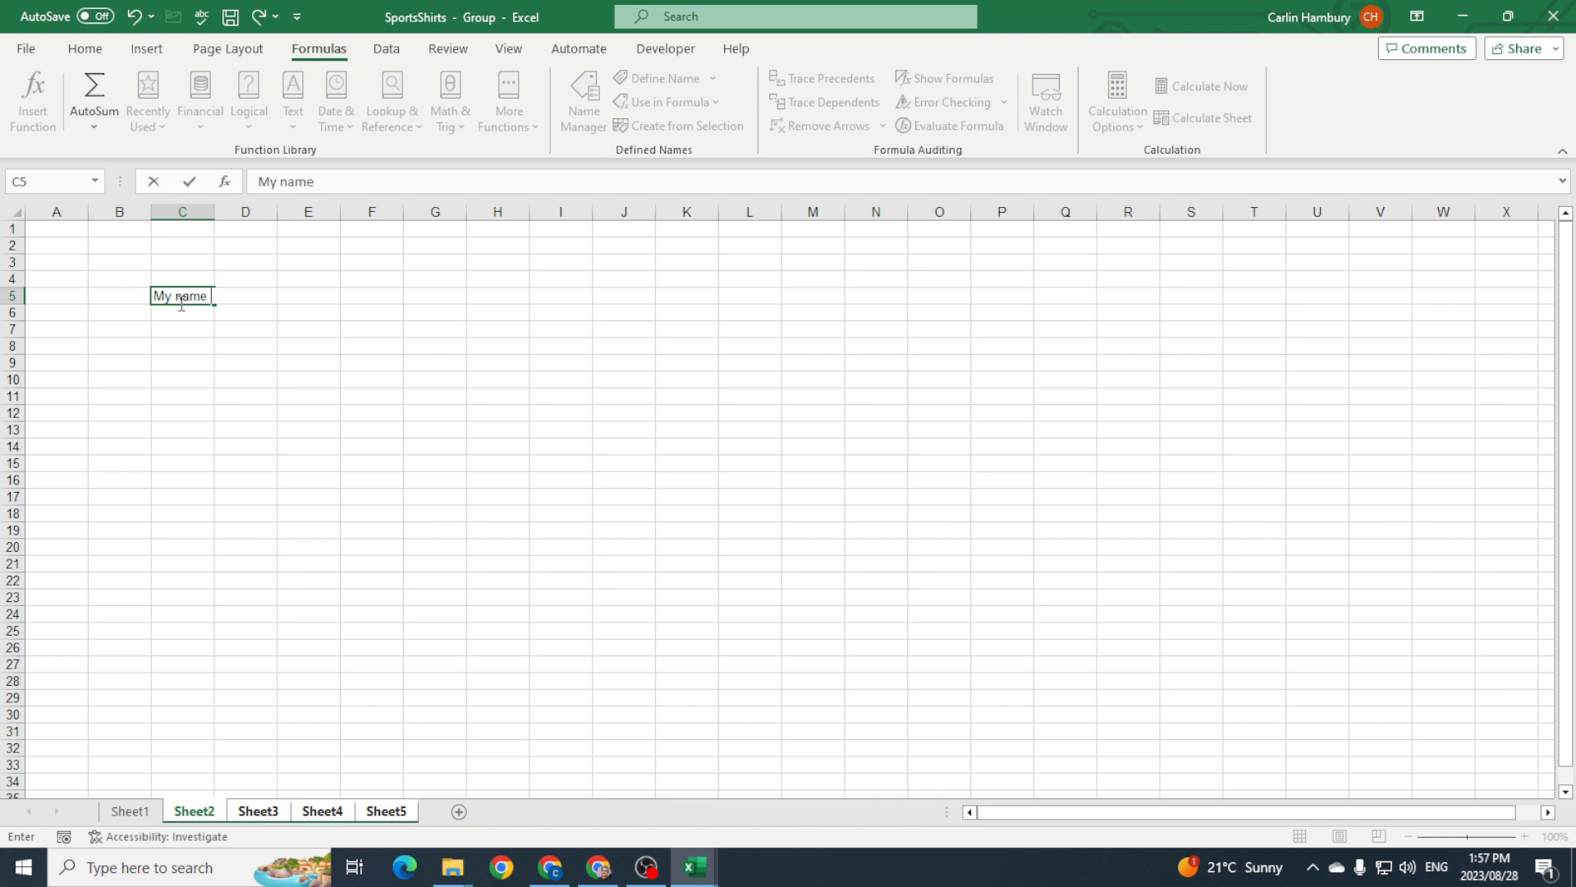
pyautogui.write('is MR H')
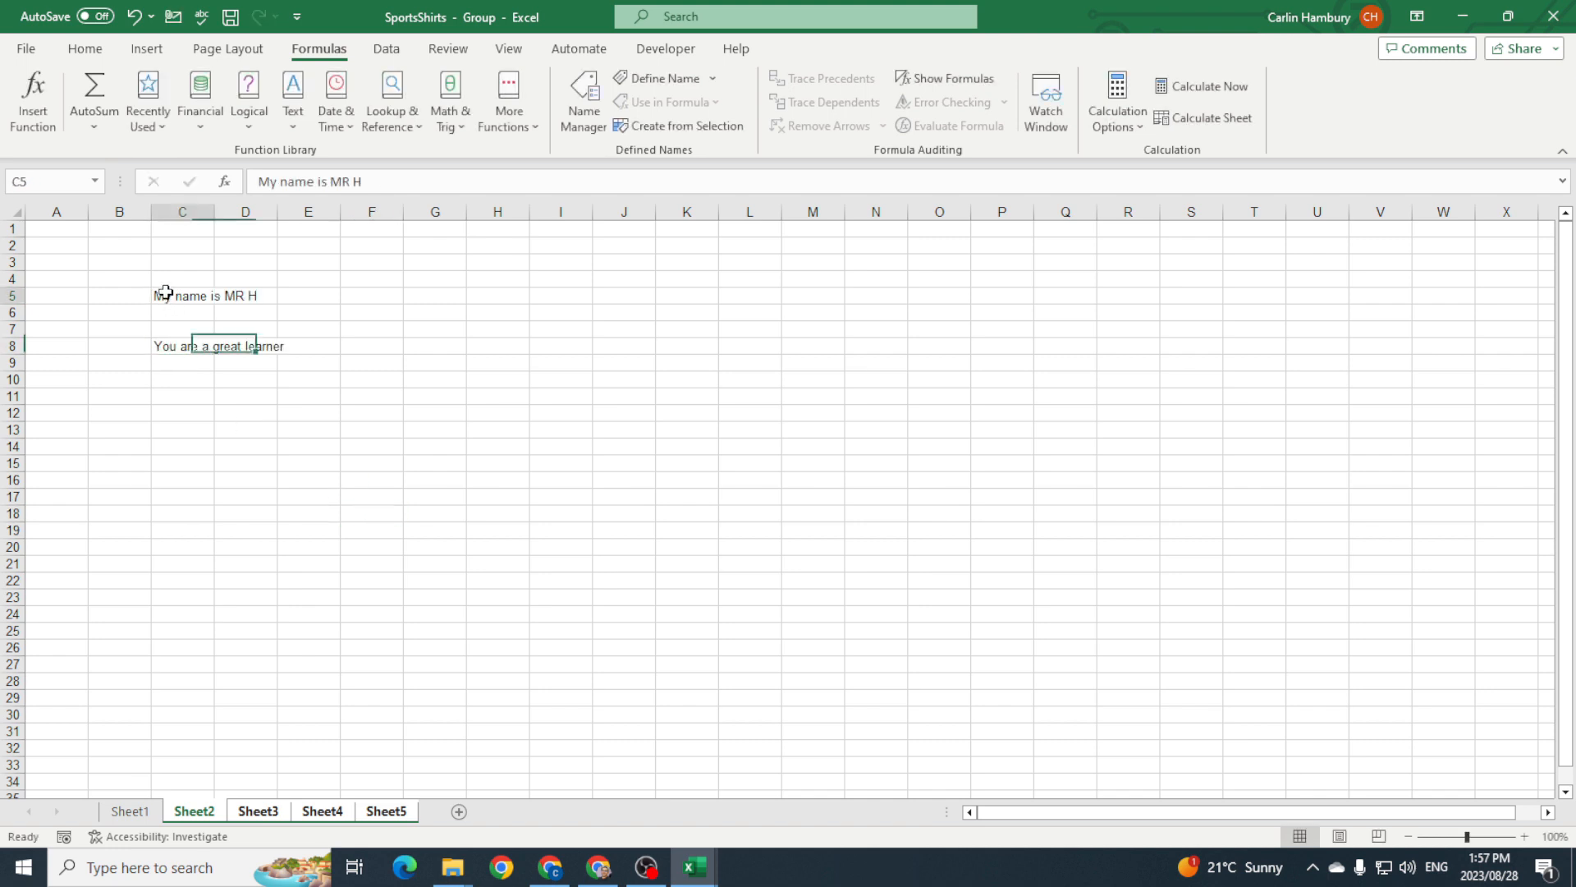
pyautogui.click(85, 48)
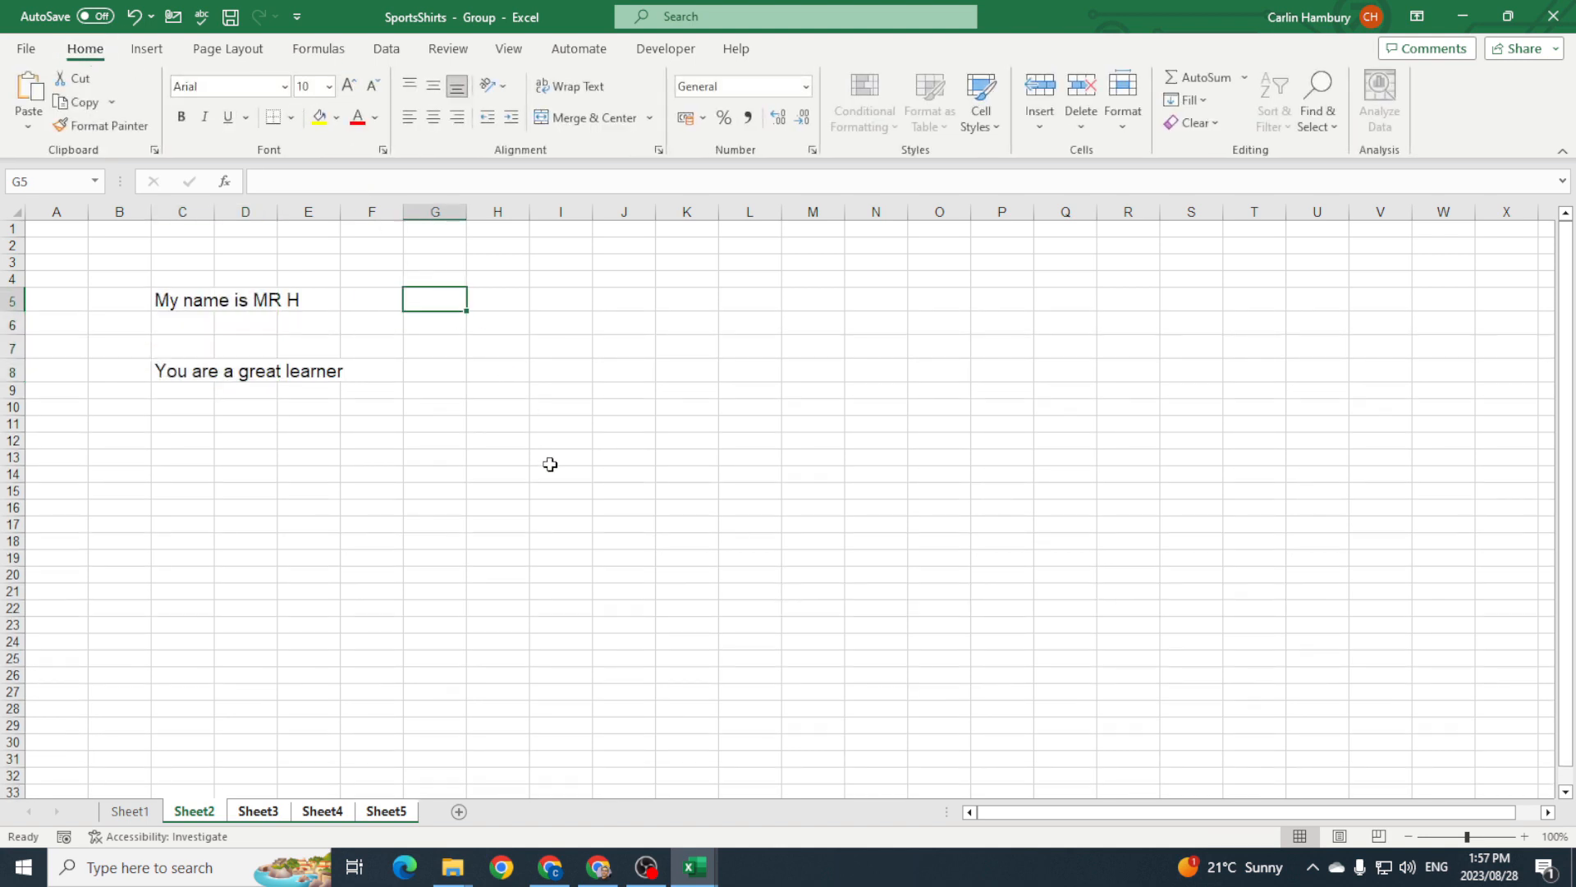
pyautogui.moveTo(518, 538)
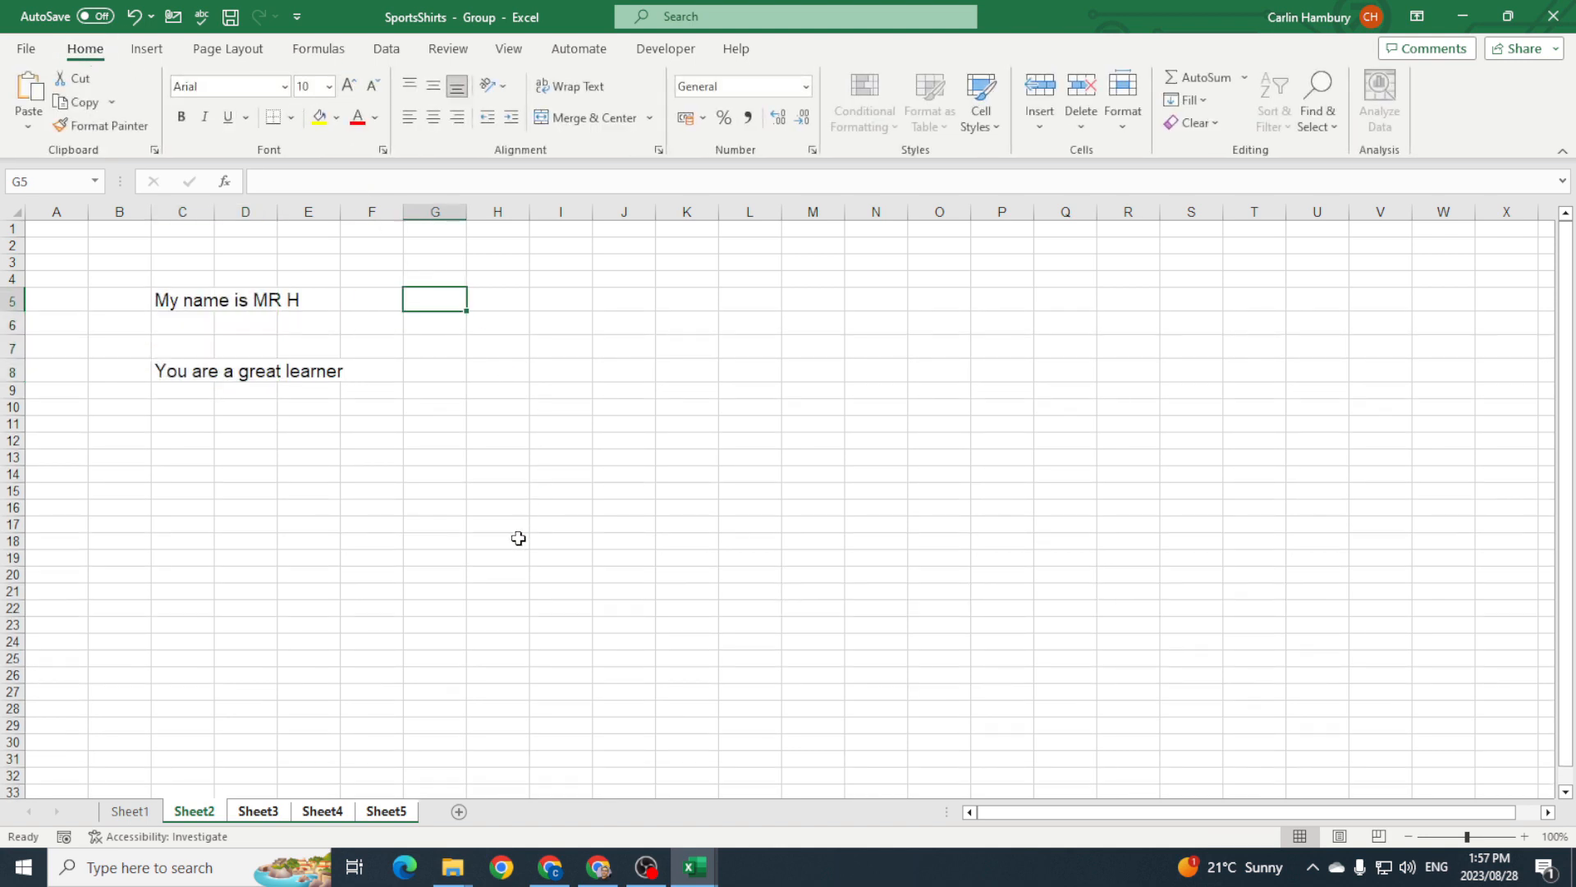
pyautogui.click(498, 540)
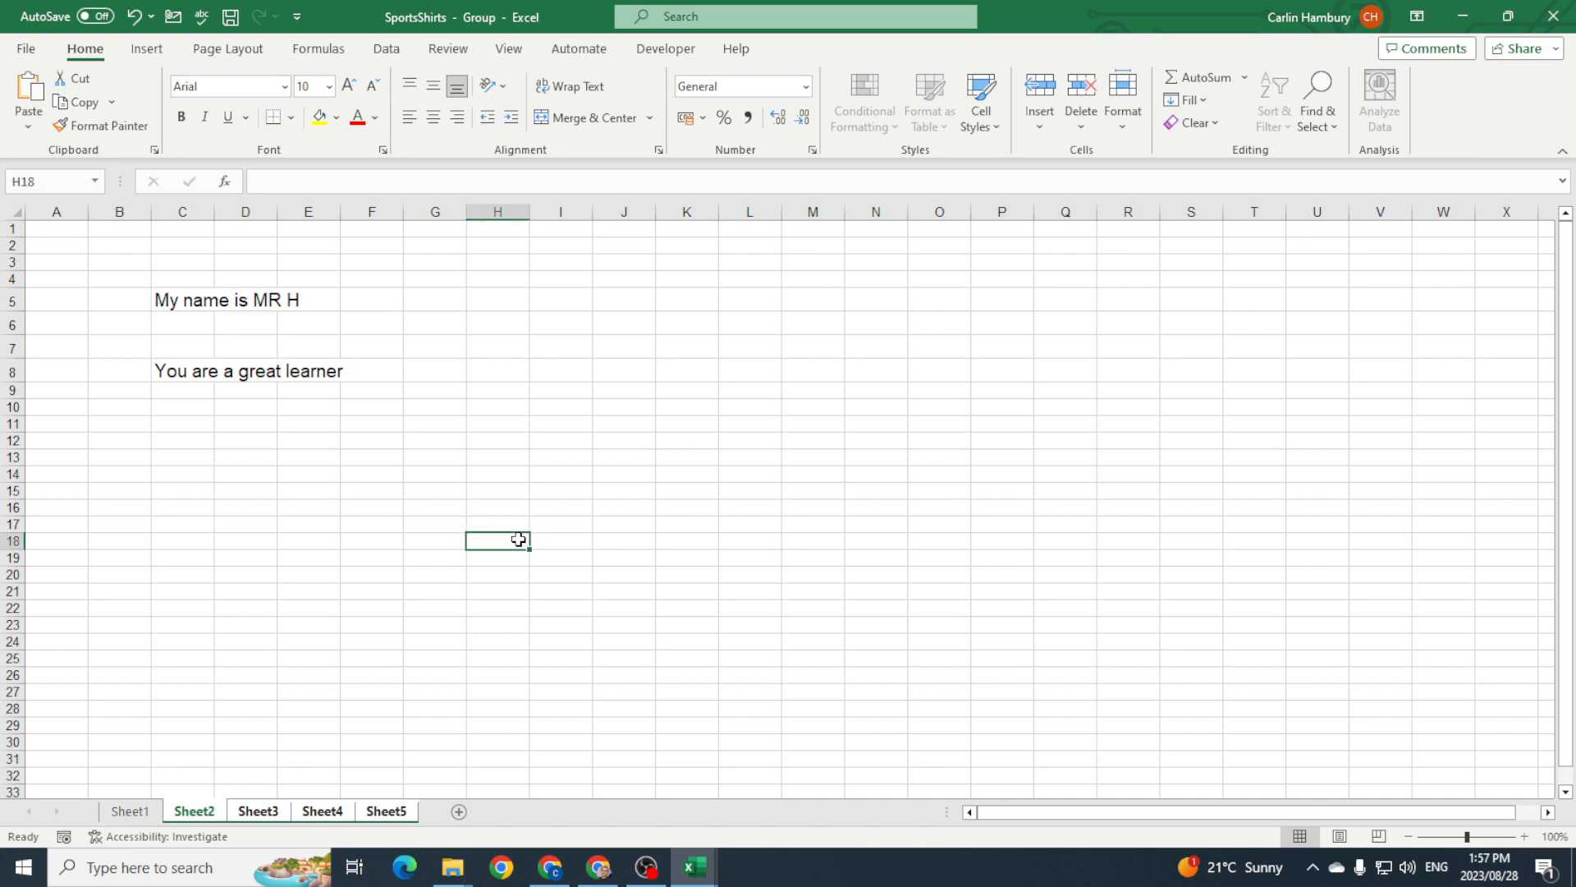
# - Ungroup via Sheet1, then confirm Sheet2 to Sheet5 all show both sentences
pyautogui.click(130, 811)
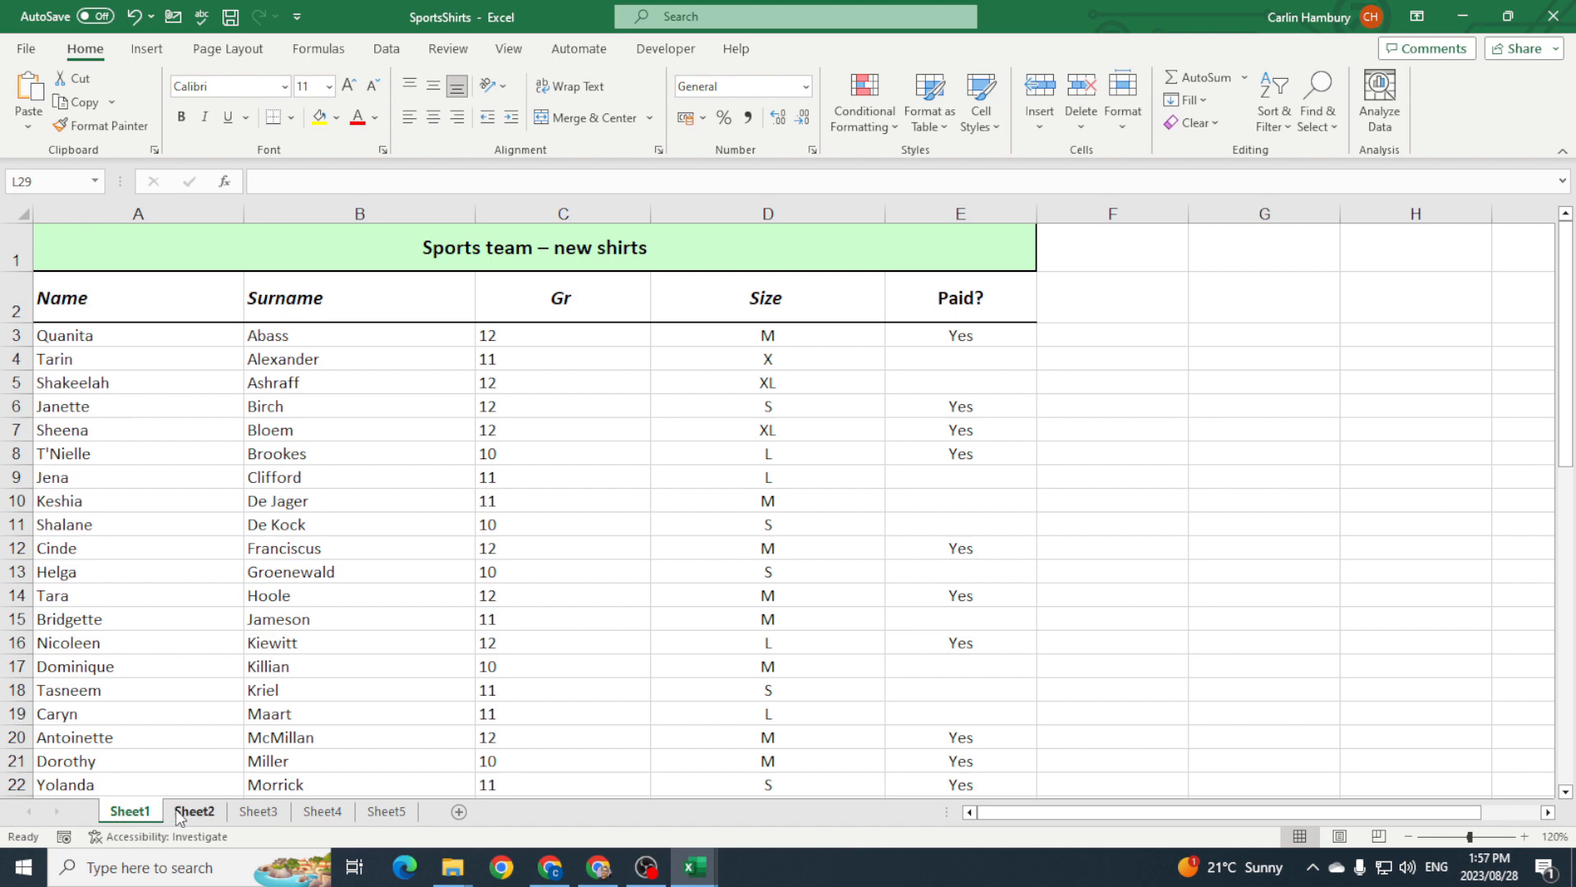
pyautogui.click(193, 811)
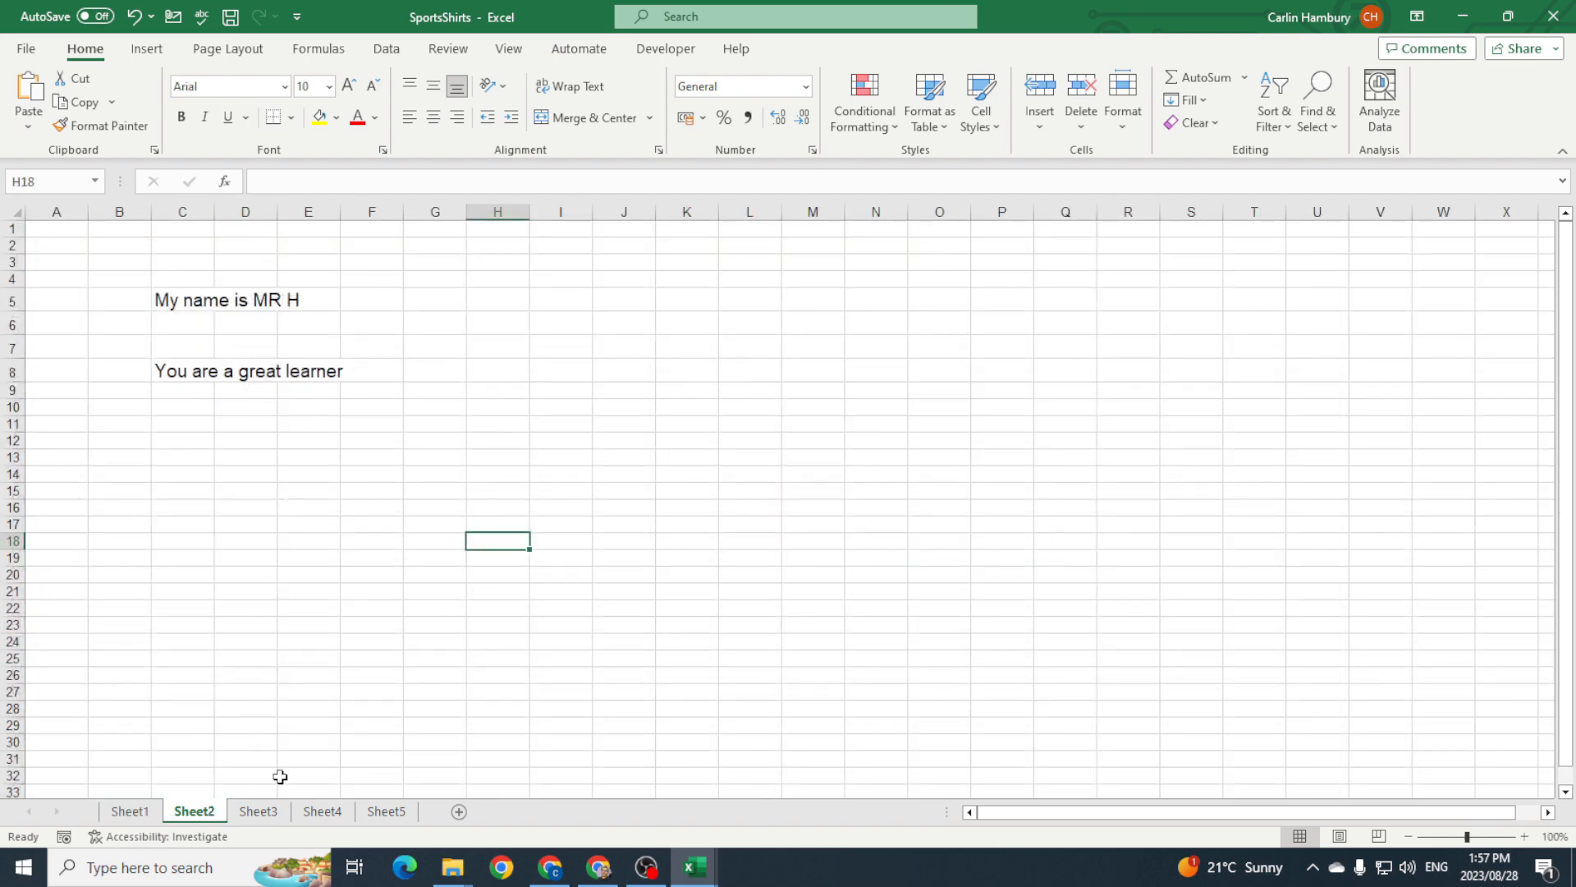
pyautogui.click(257, 811)
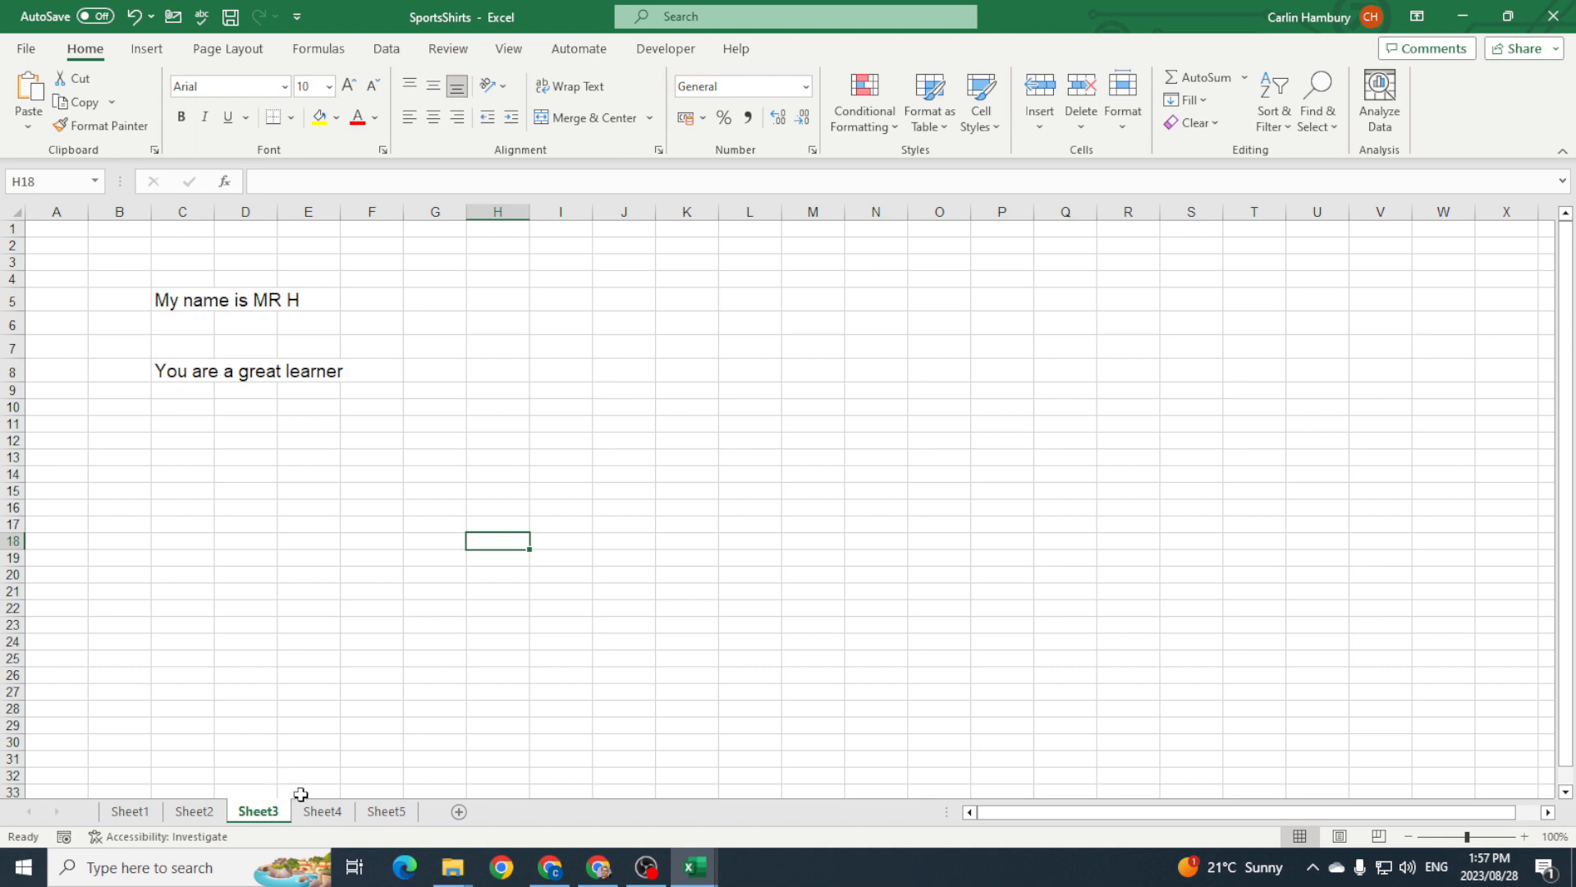
pyautogui.click(323, 811)
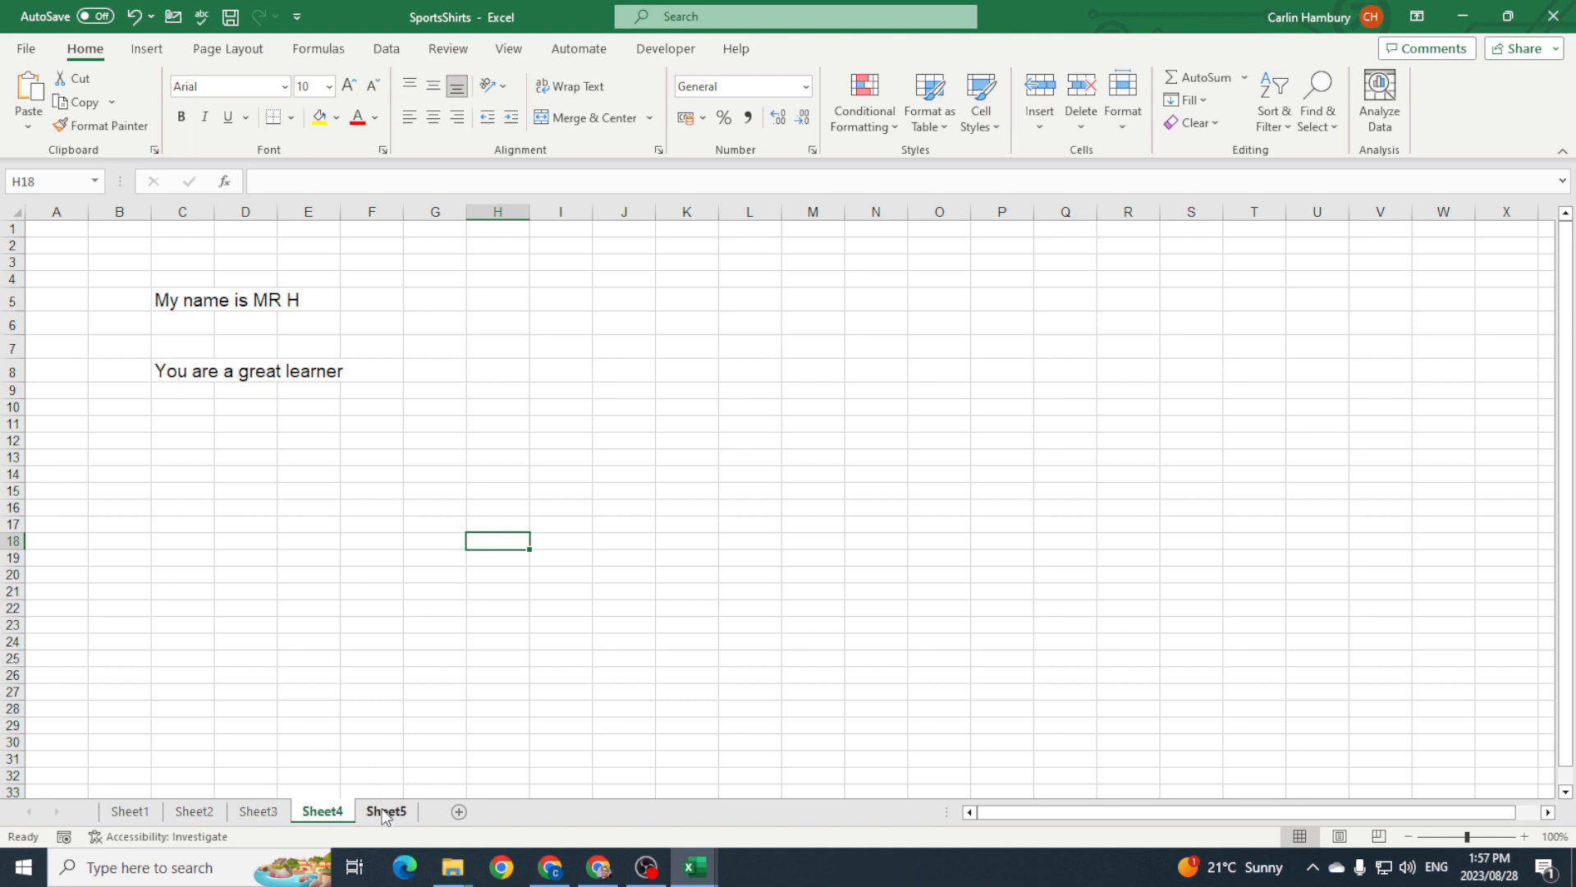
pyautogui.click(193, 811)
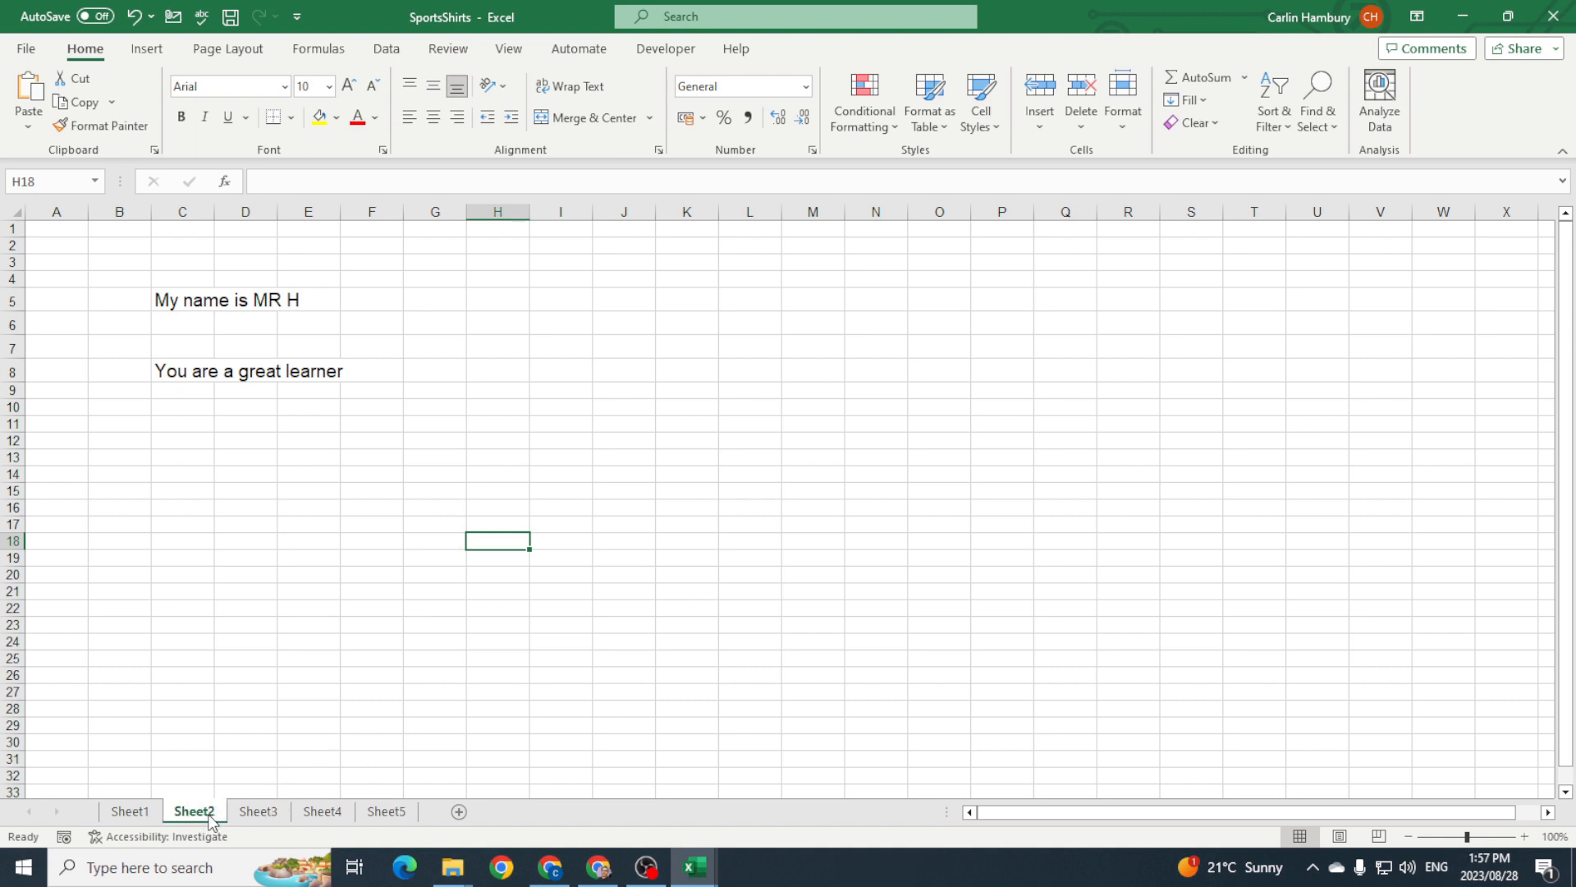
pyautogui.click(386, 811)
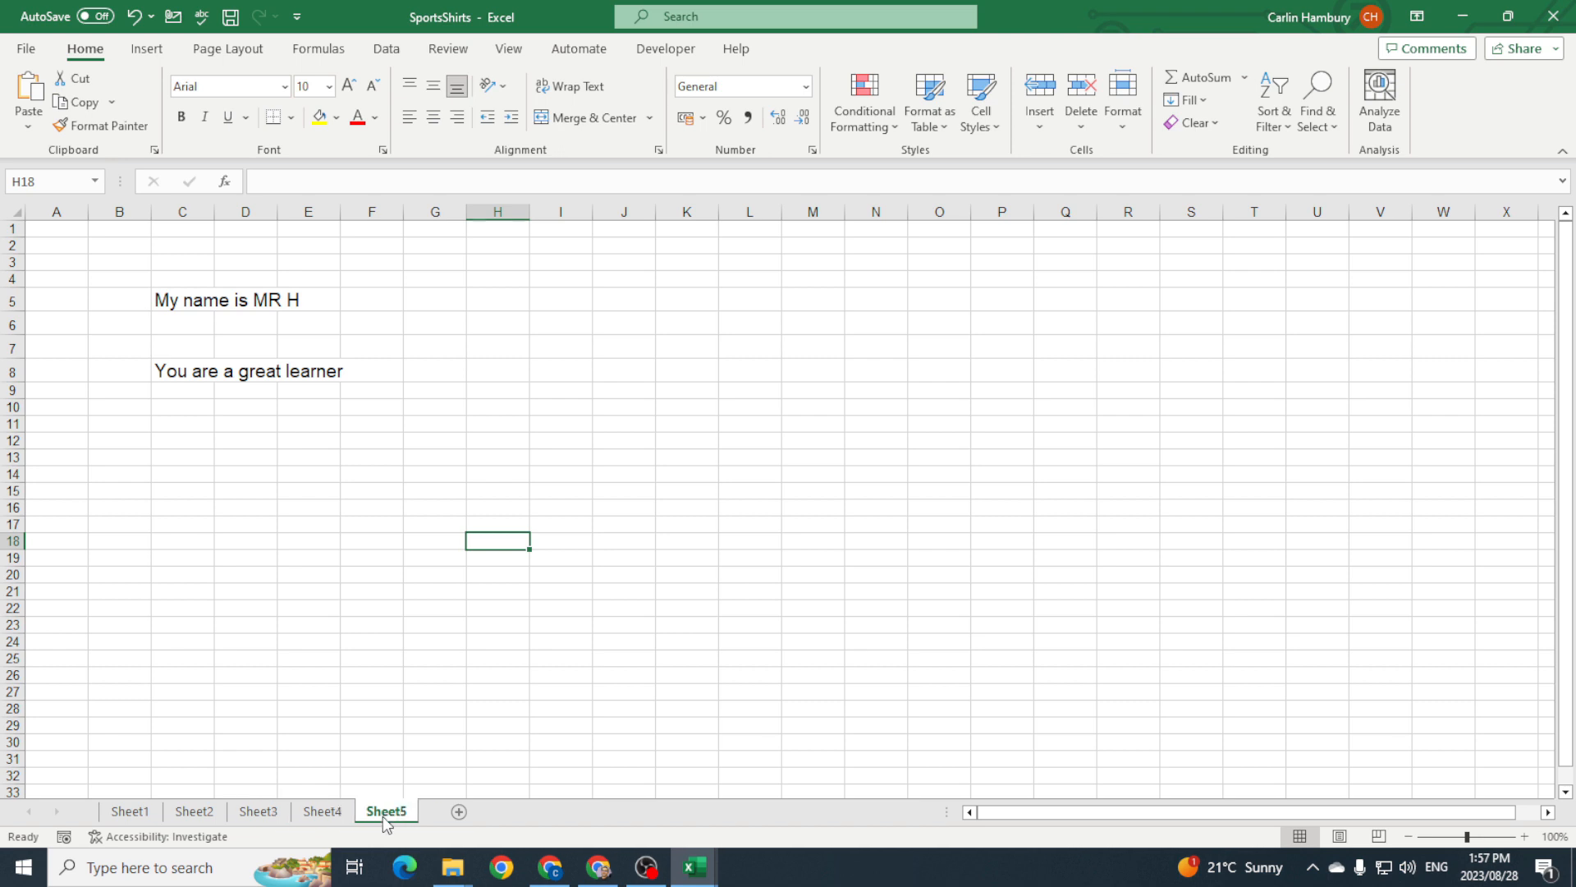
pyautogui.click(194, 812)
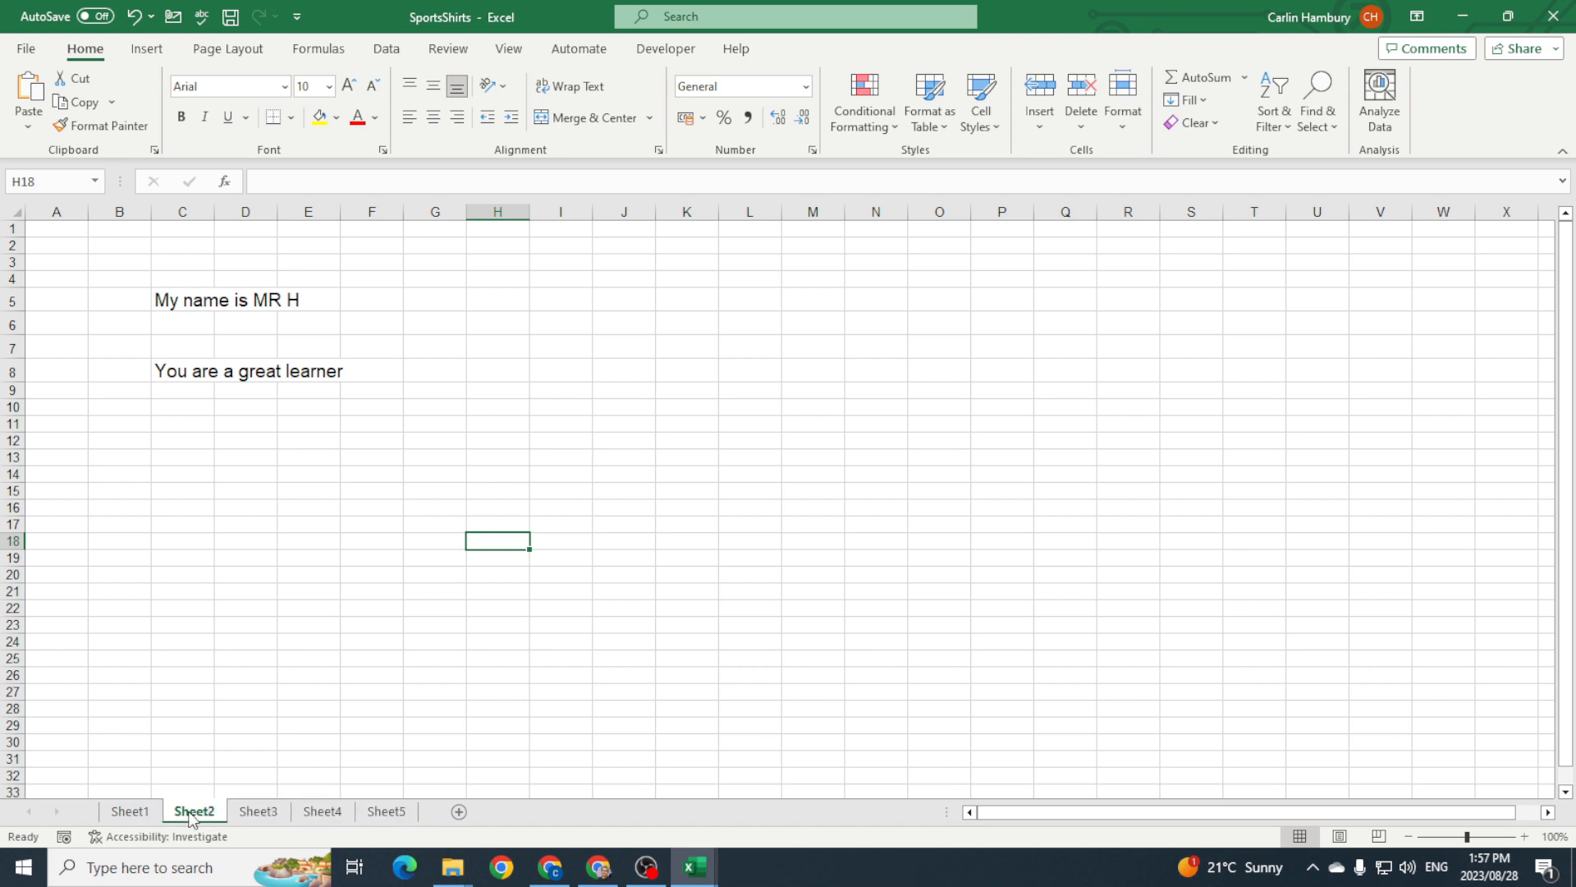